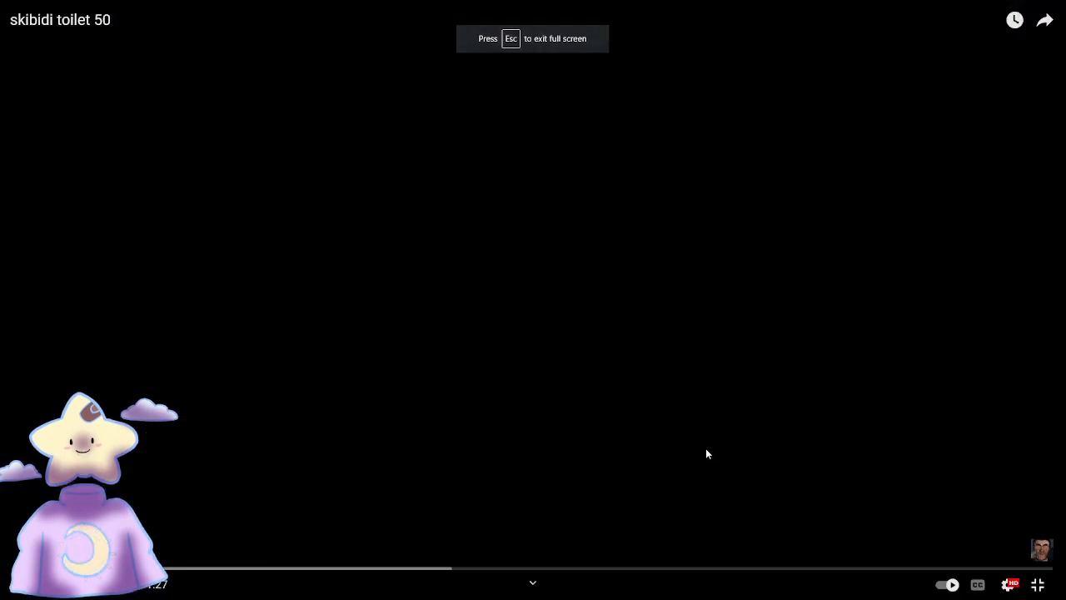
pyautogui.moveTo(597, 415)
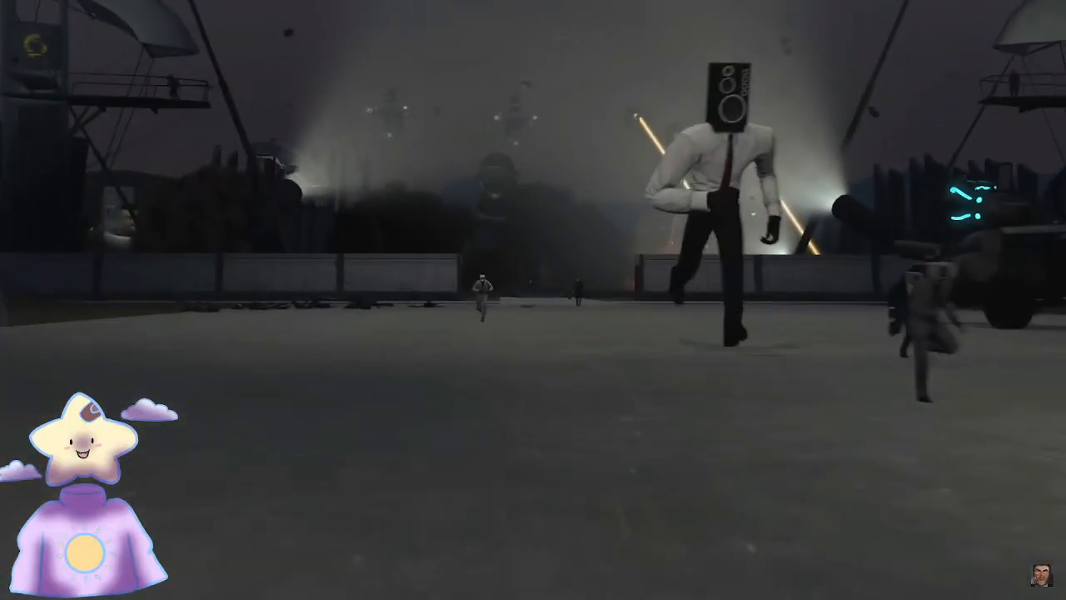
pyautogui.moveTo(698, 385)
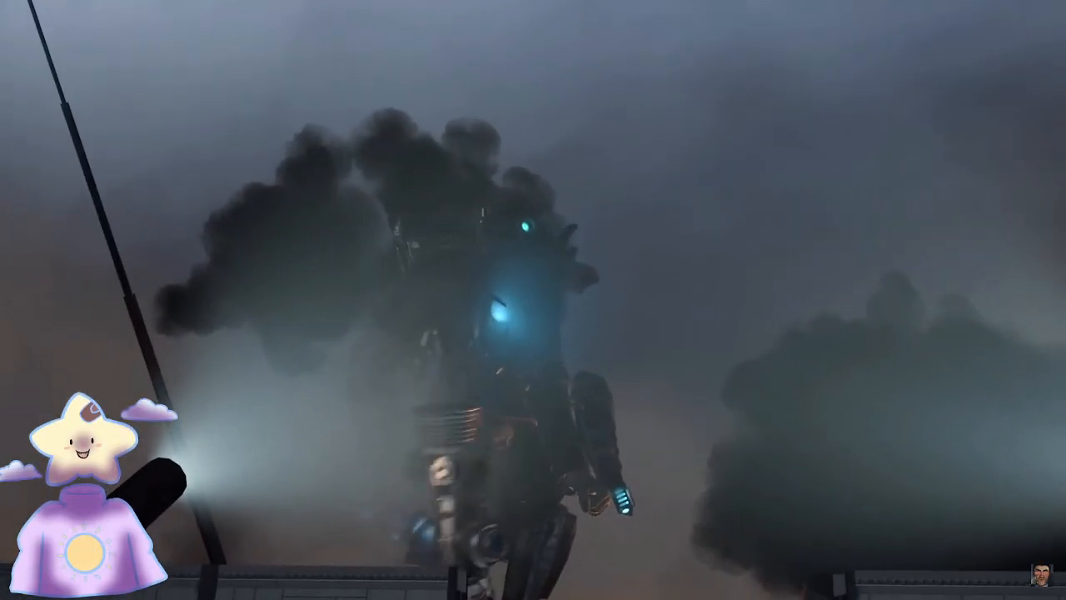
pyautogui.moveTo(1008, 500)
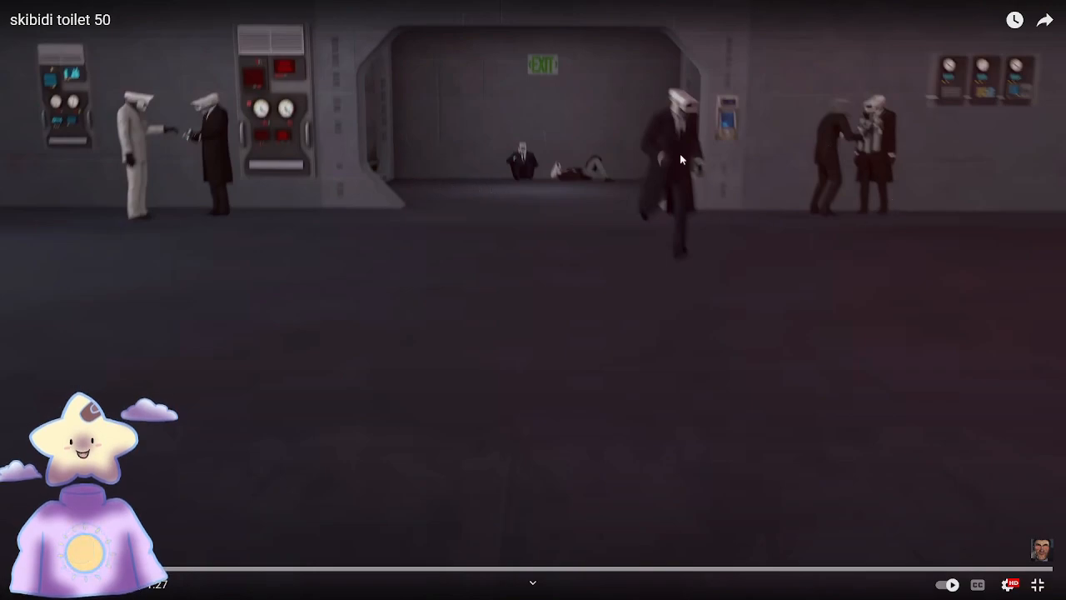
pyautogui.moveTo(853, 207)
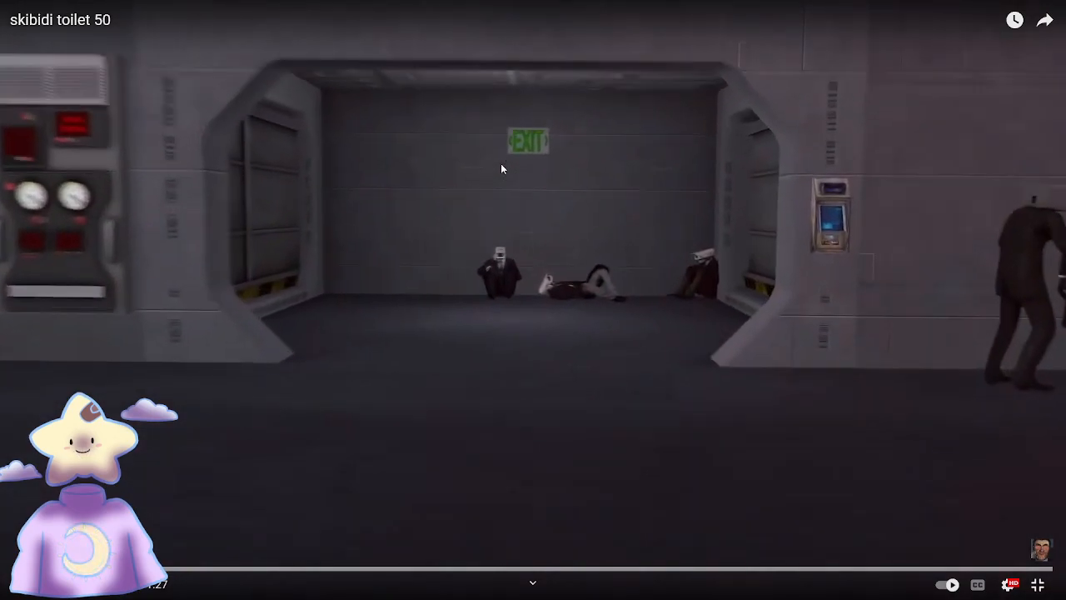
# - Pause skibidi toilet 50 as the armoured vehicle rolls into the corridor
pyautogui.click(533, 300)
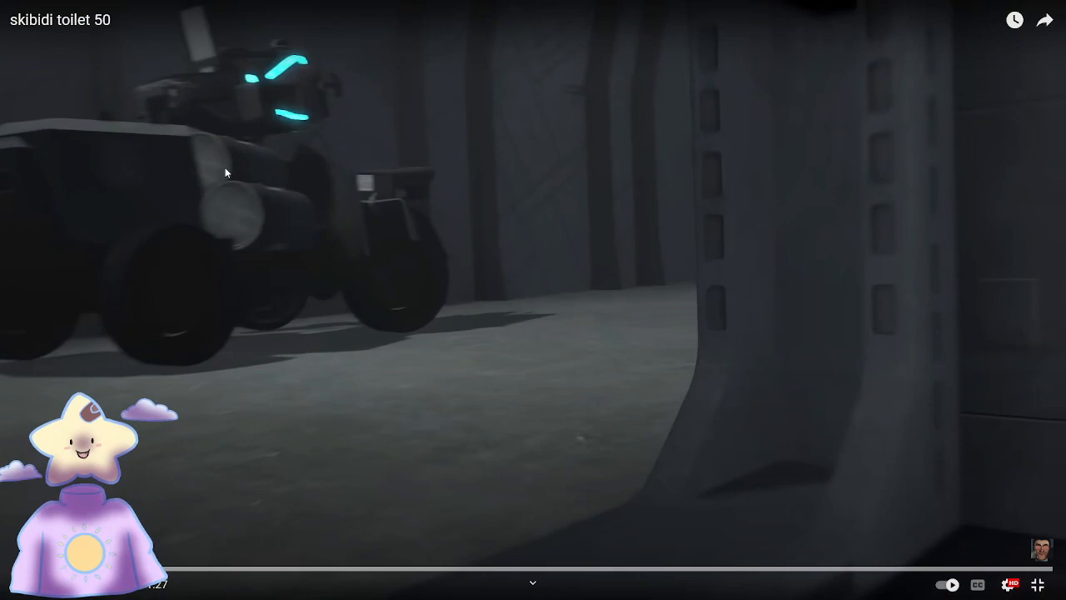
pyautogui.moveTo(230, 150)
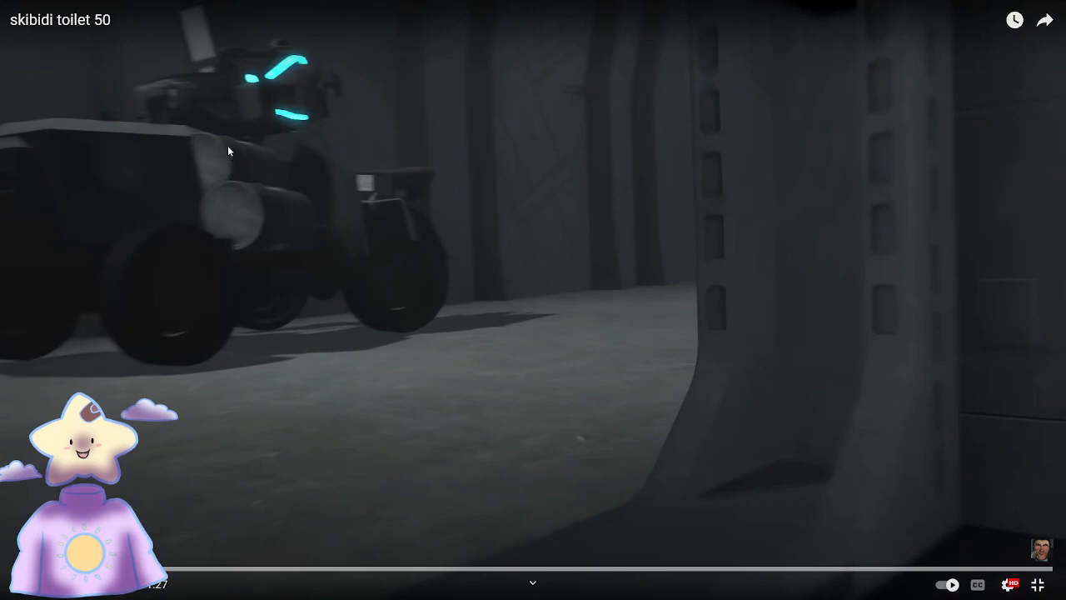
pyautogui.moveTo(231, 184)
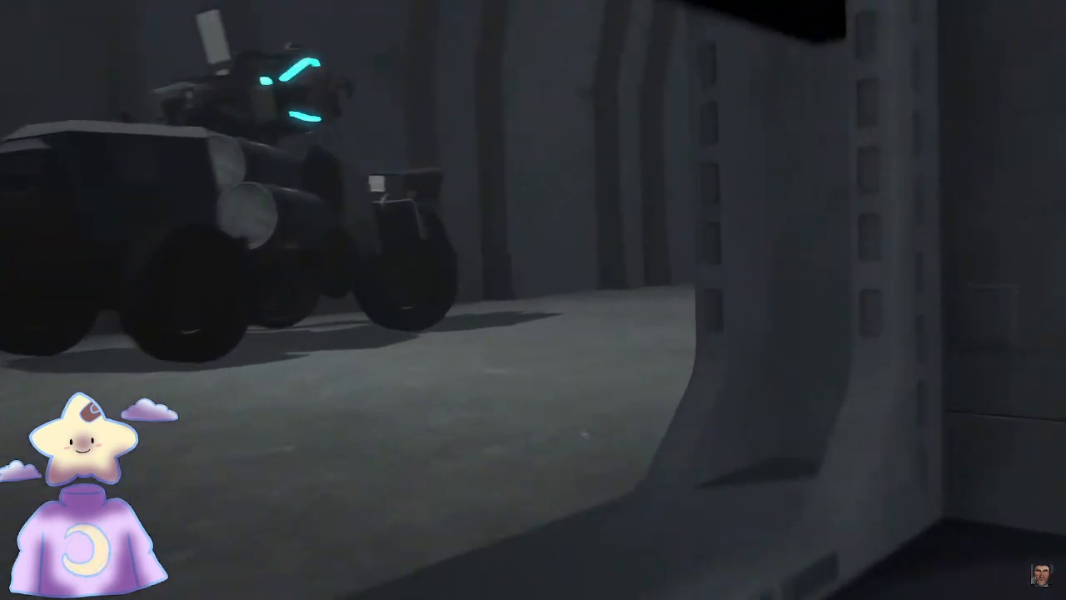
pyautogui.moveTo(633, 242)
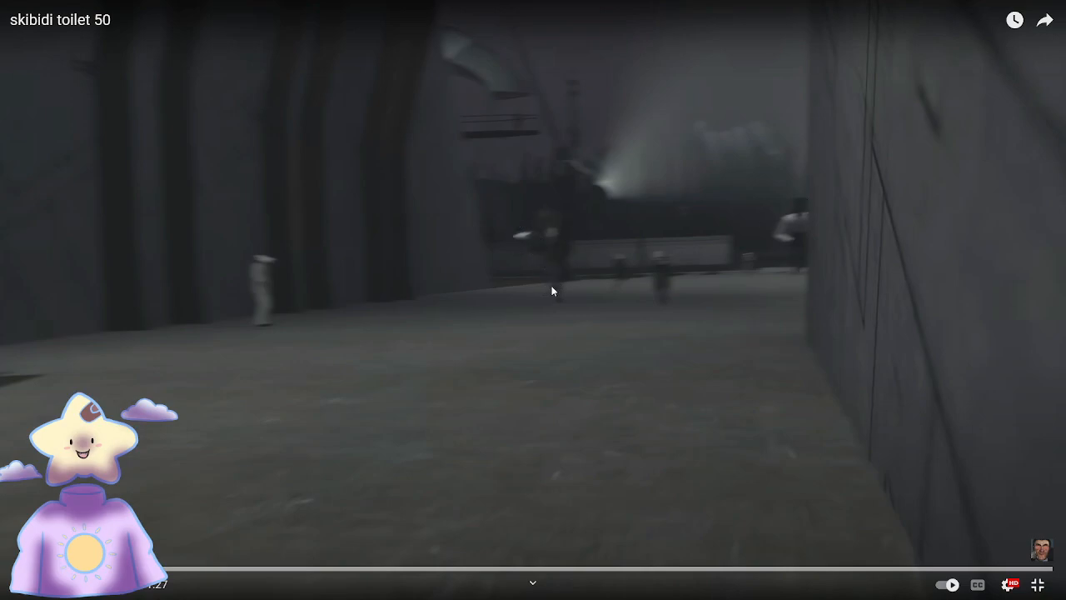
pyautogui.moveTo(627, 254)
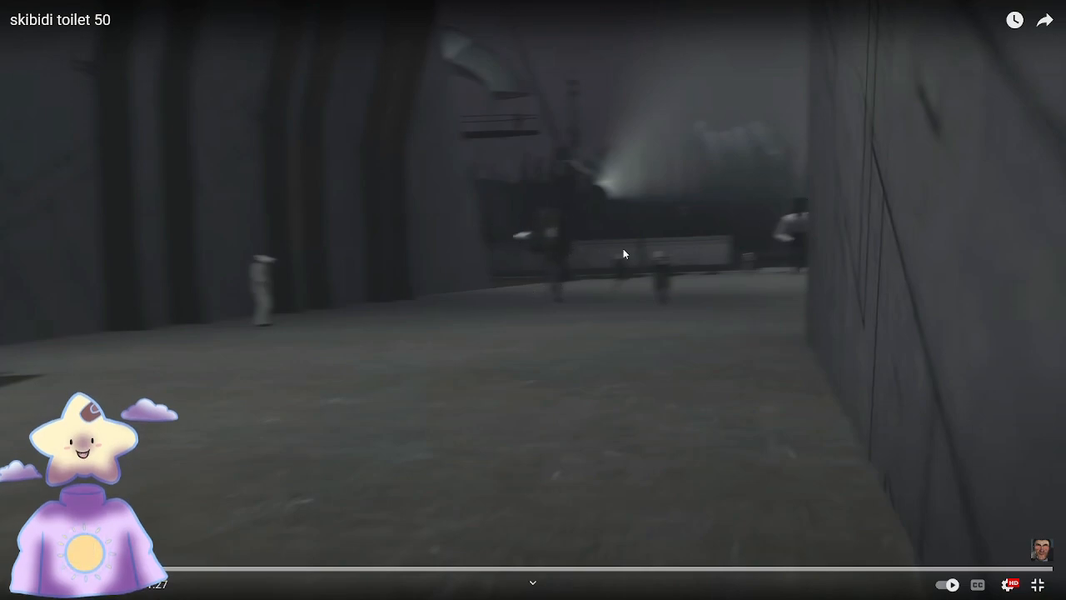
# - Resume briefly and pause again on the giant figure in the hangar smoke
pyautogui.click(533, 300)
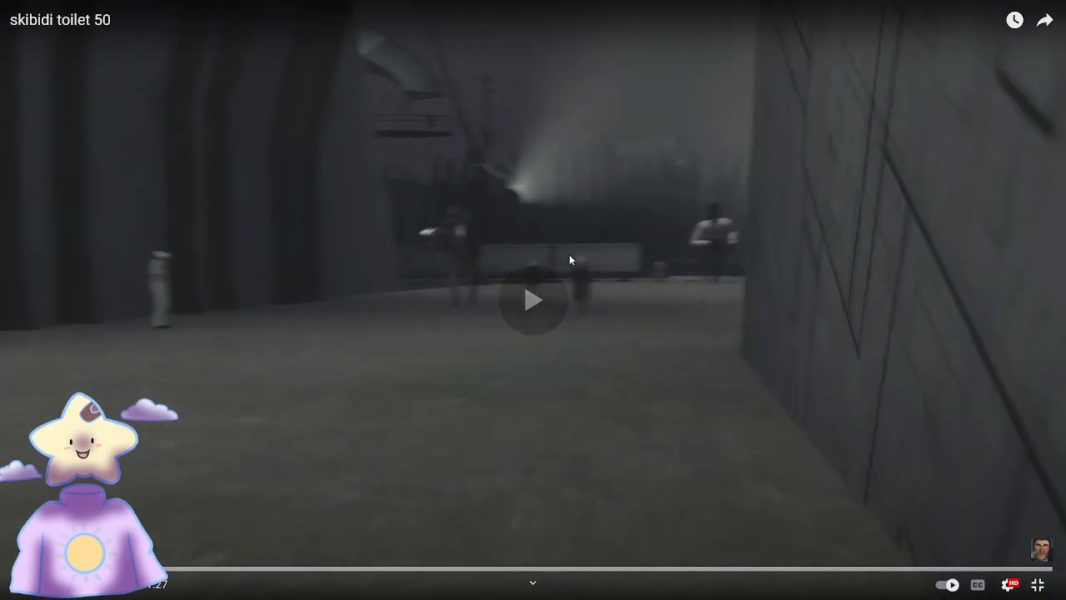
pyautogui.click(533, 300)
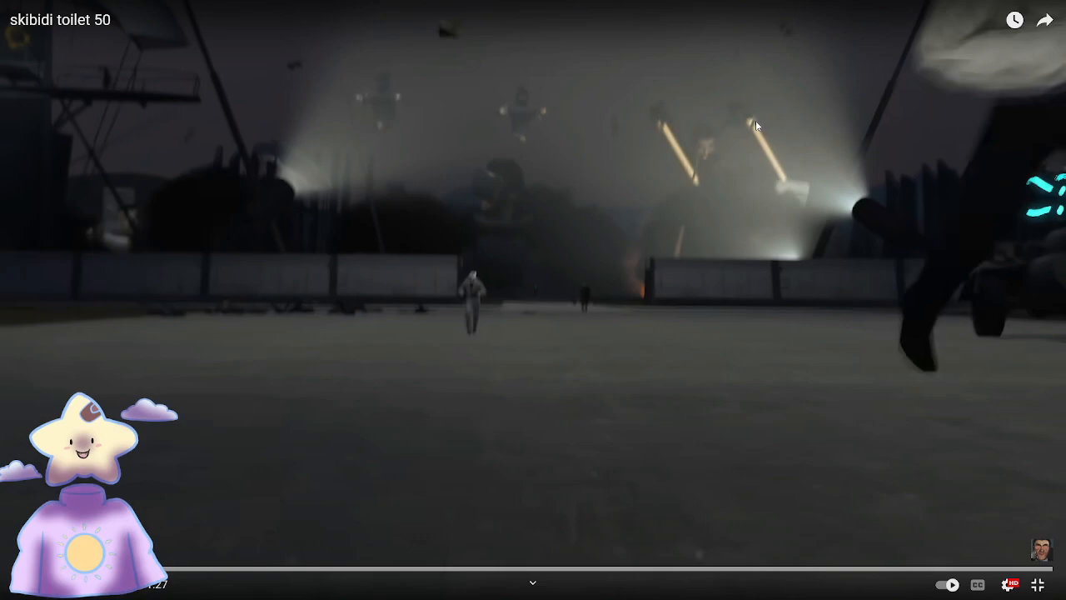
pyautogui.moveTo(703, 222)
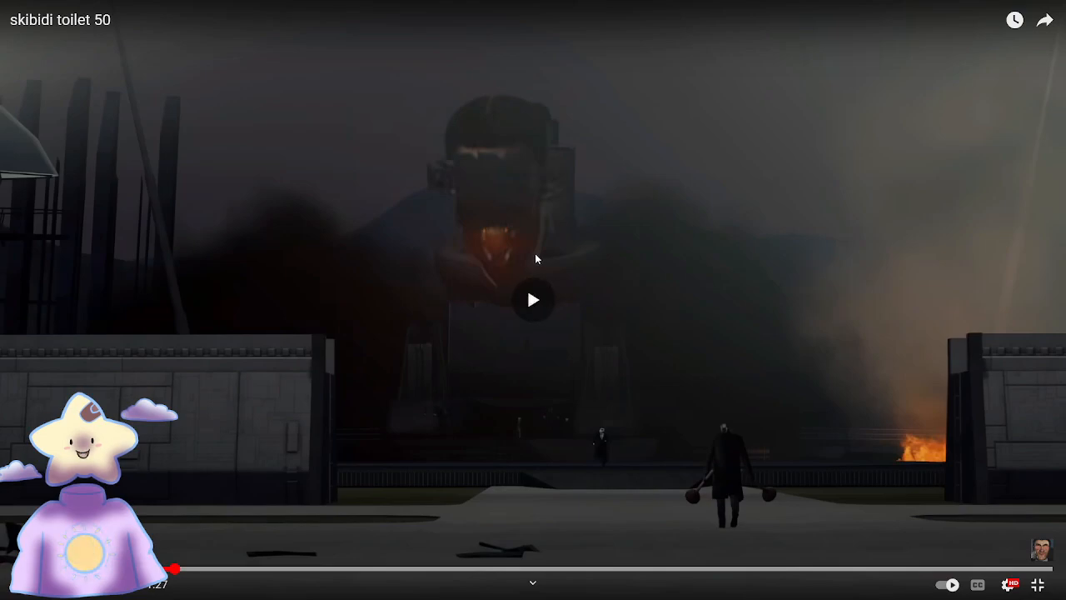
# - Play and pause through the burning-gate standoff, stopping on the flying mech shot
pyautogui.click(533, 300)
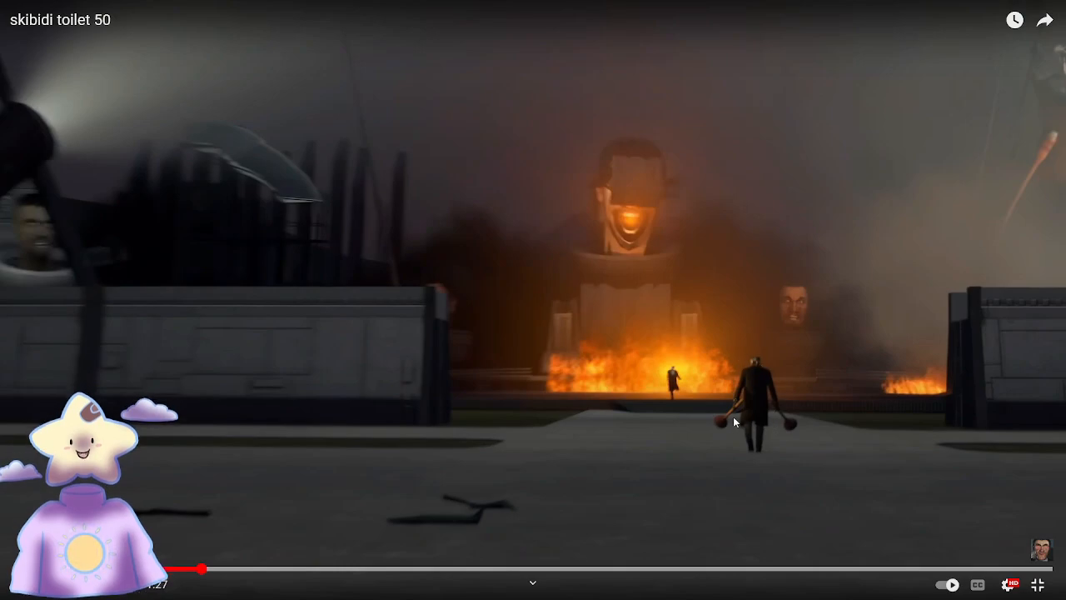
pyautogui.moveTo(750, 373)
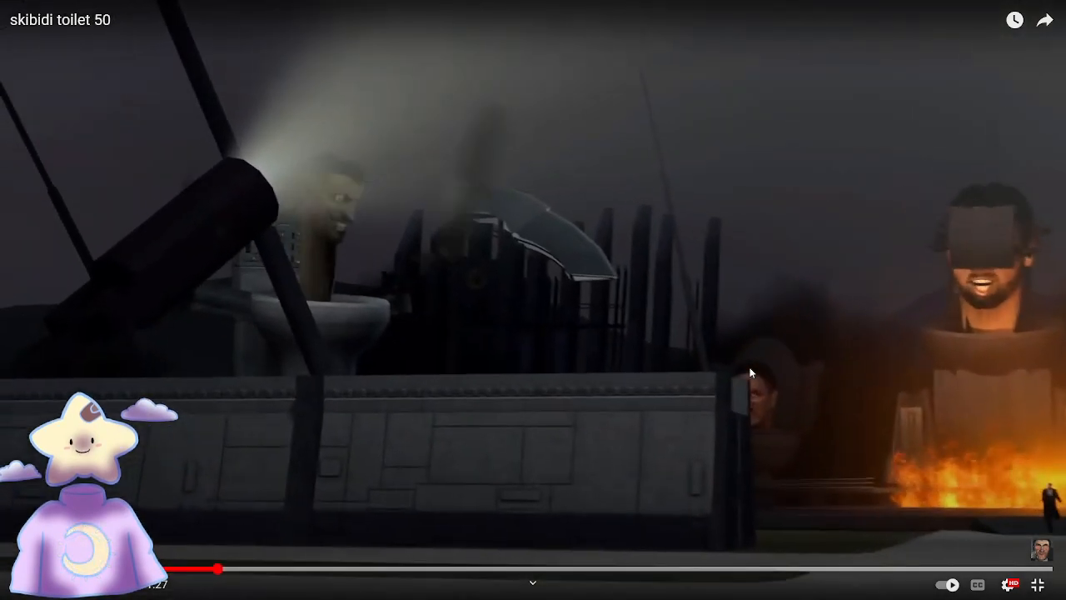
pyautogui.click(534, 300)
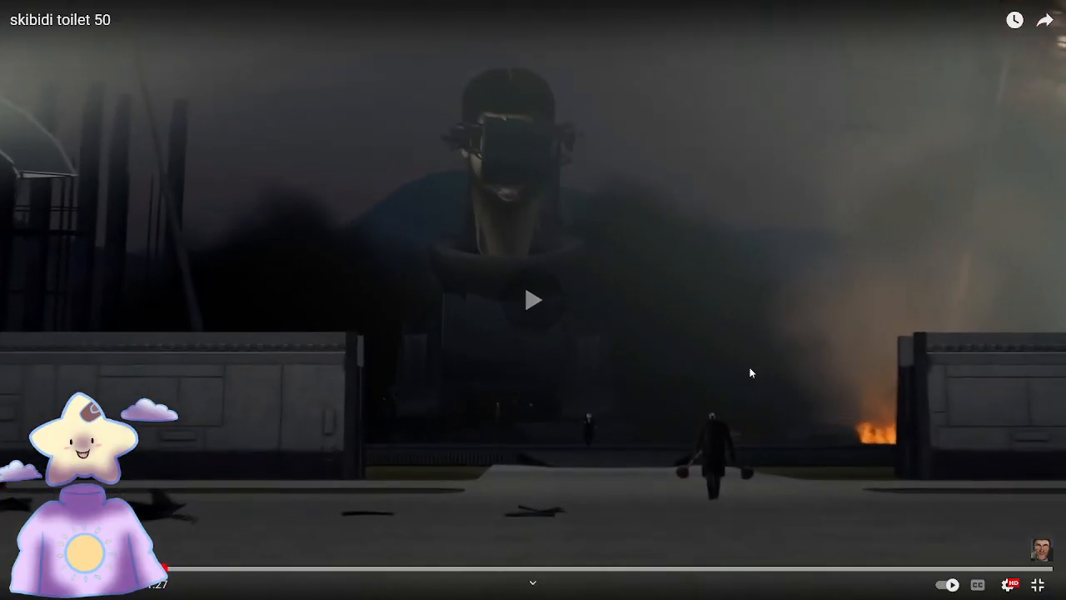
pyautogui.click(533, 300)
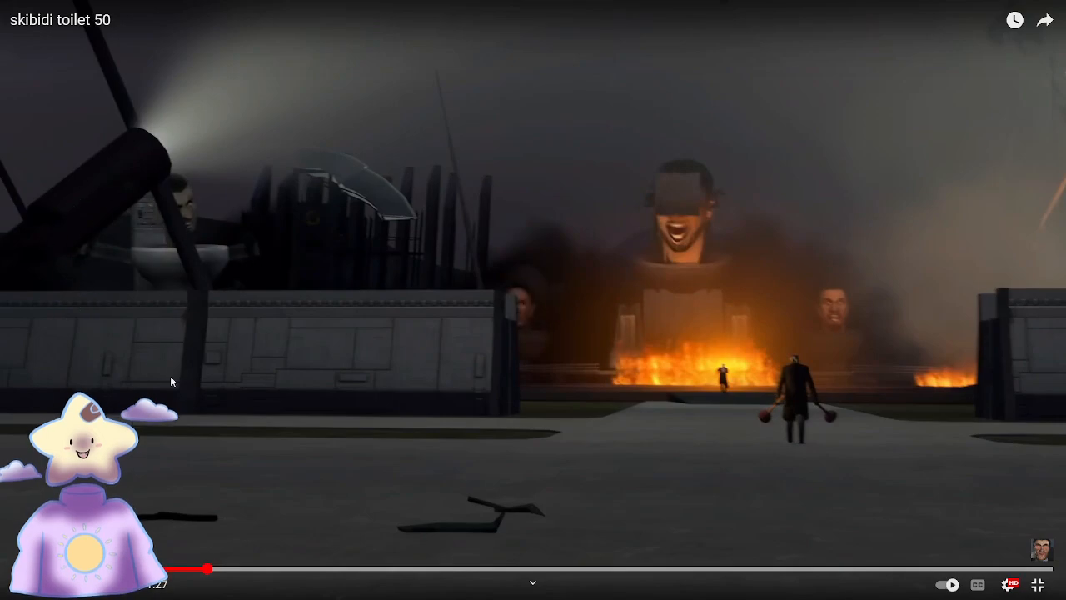
pyautogui.click(533, 300)
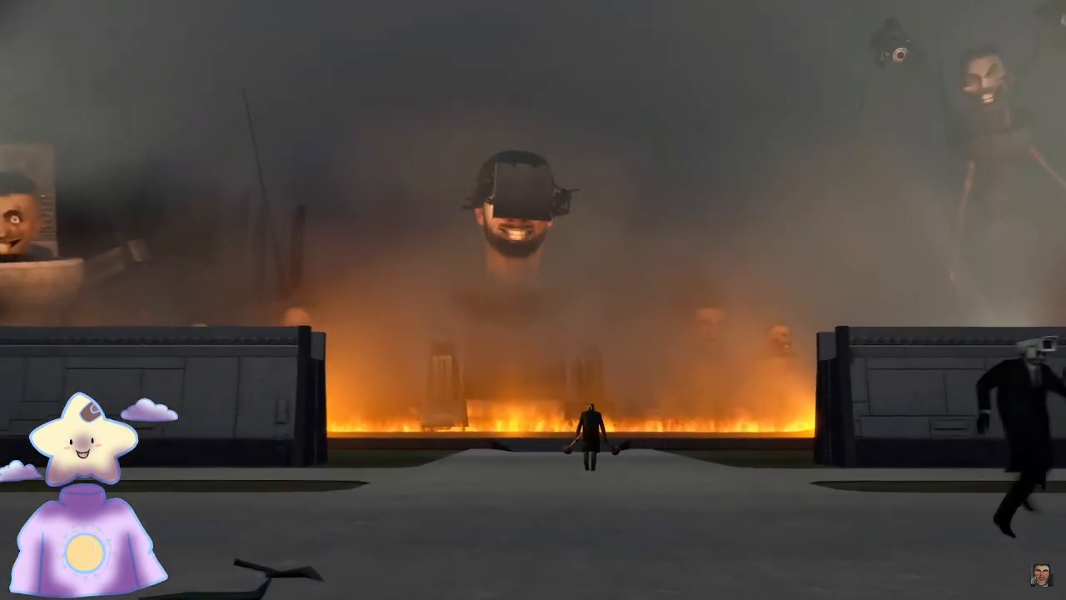
pyautogui.click(534, 300)
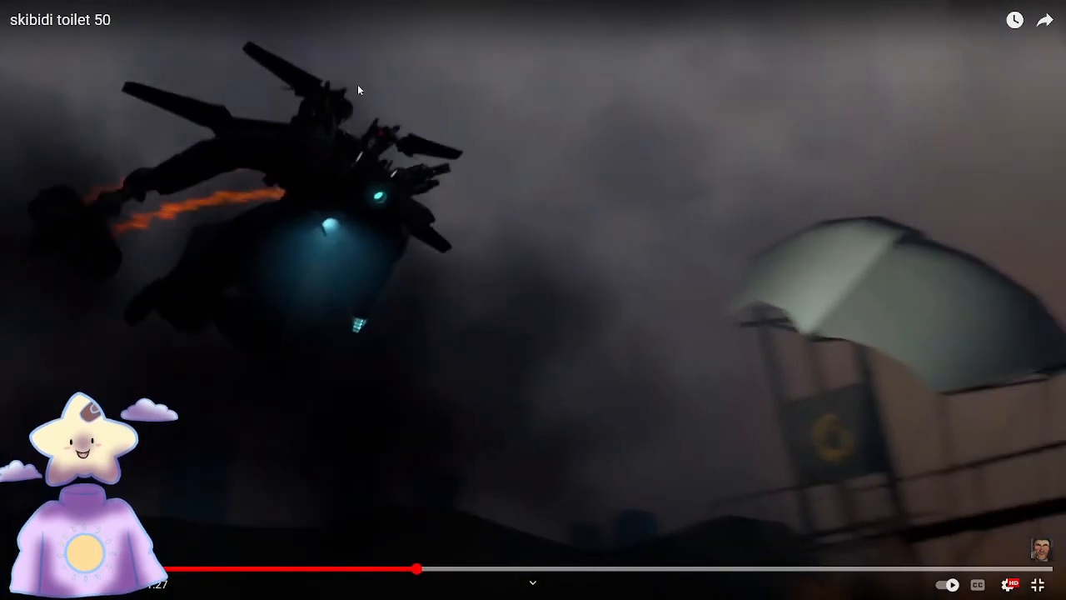
pyautogui.moveTo(123, 260)
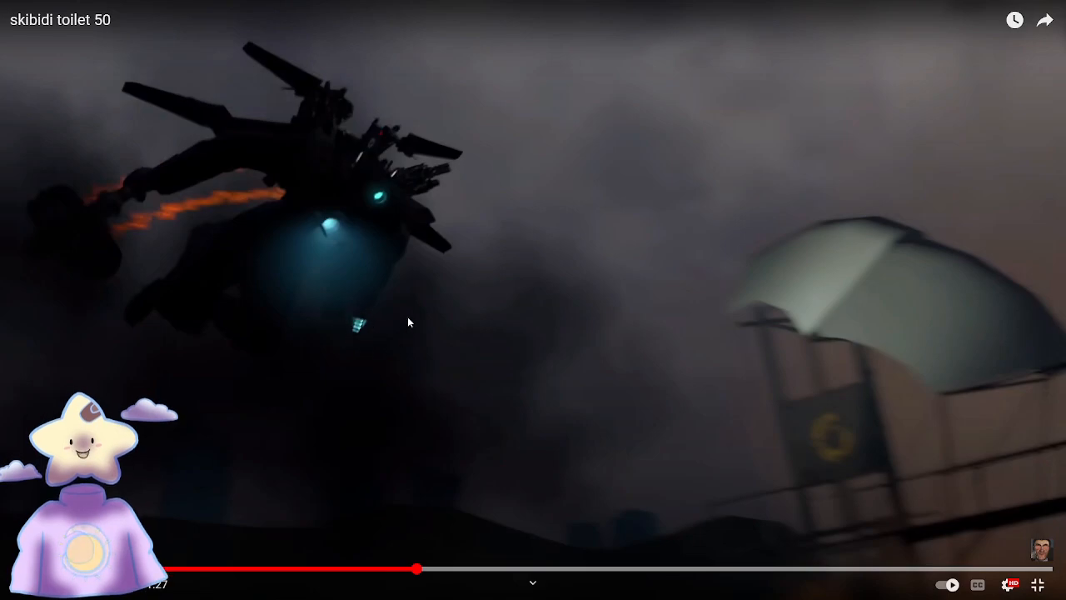
pyautogui.moveTo(425, 216)
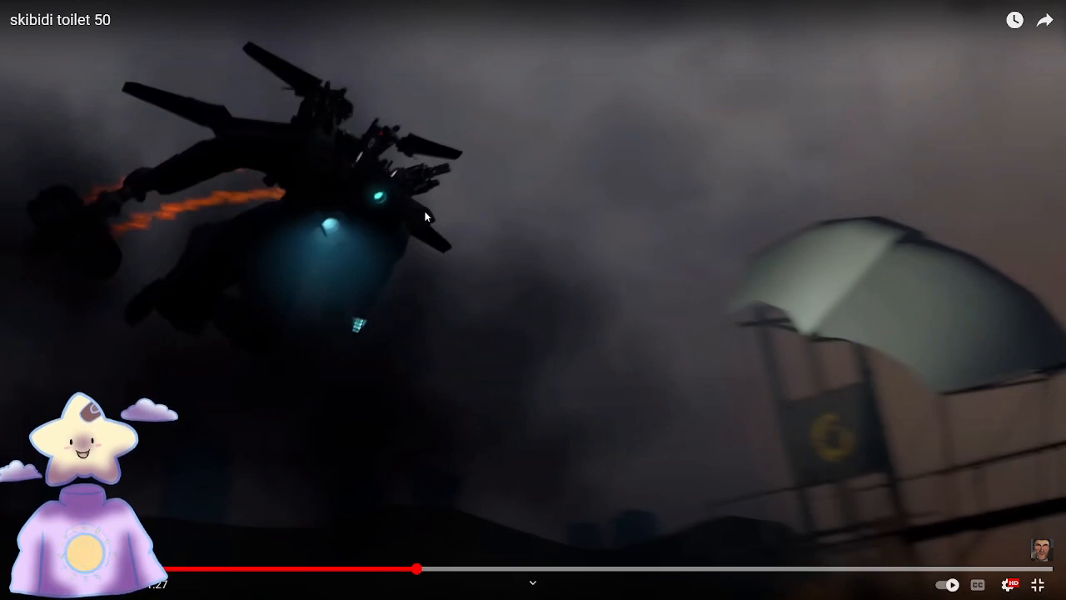
pyautogui.moveTo(363, 252)
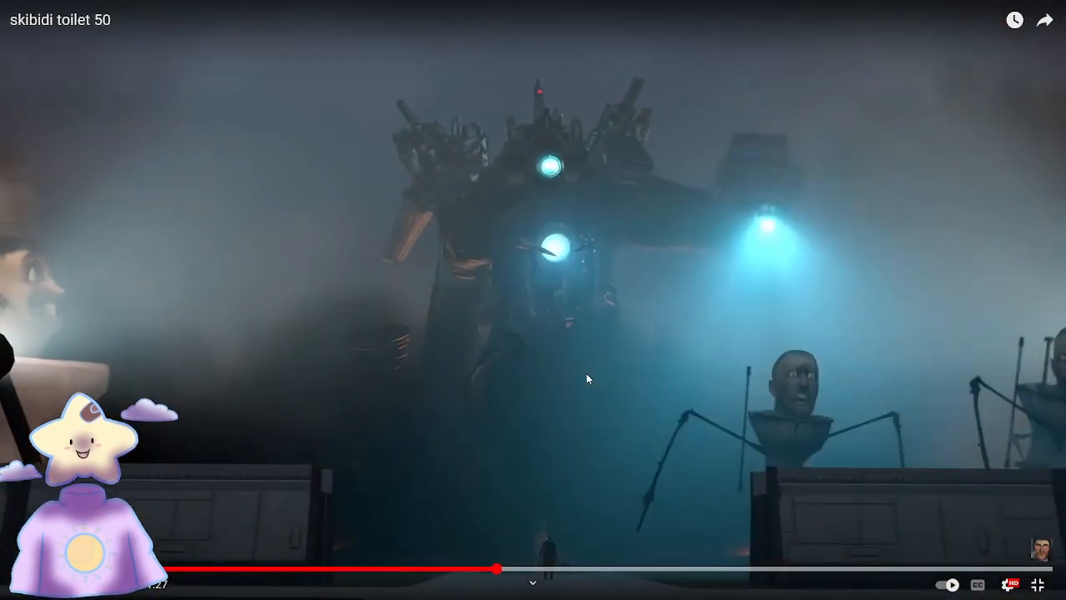
# - Pause and resume through the blue-beam attack and the mid-fight clash
pyautogui.click(533, 300)
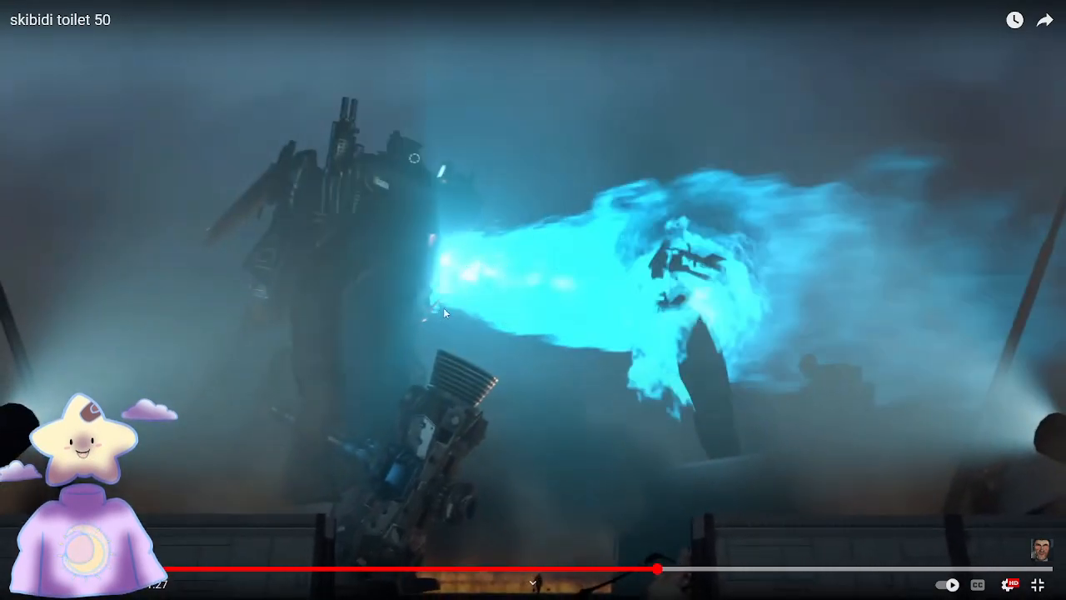
pyautogui.moveTo(496, 274)
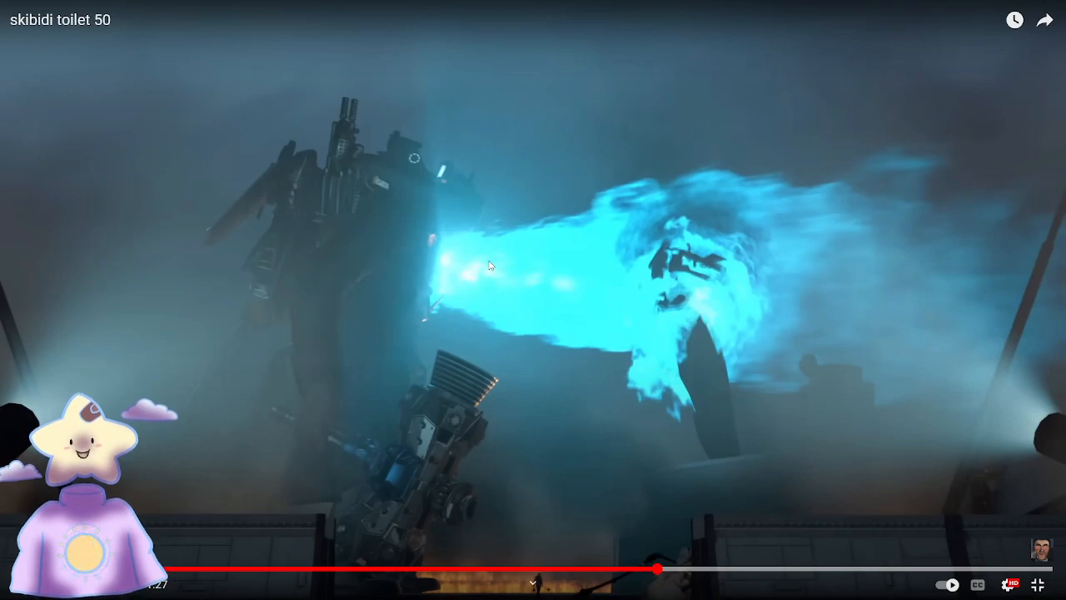
pyautogui.click(534, 299)
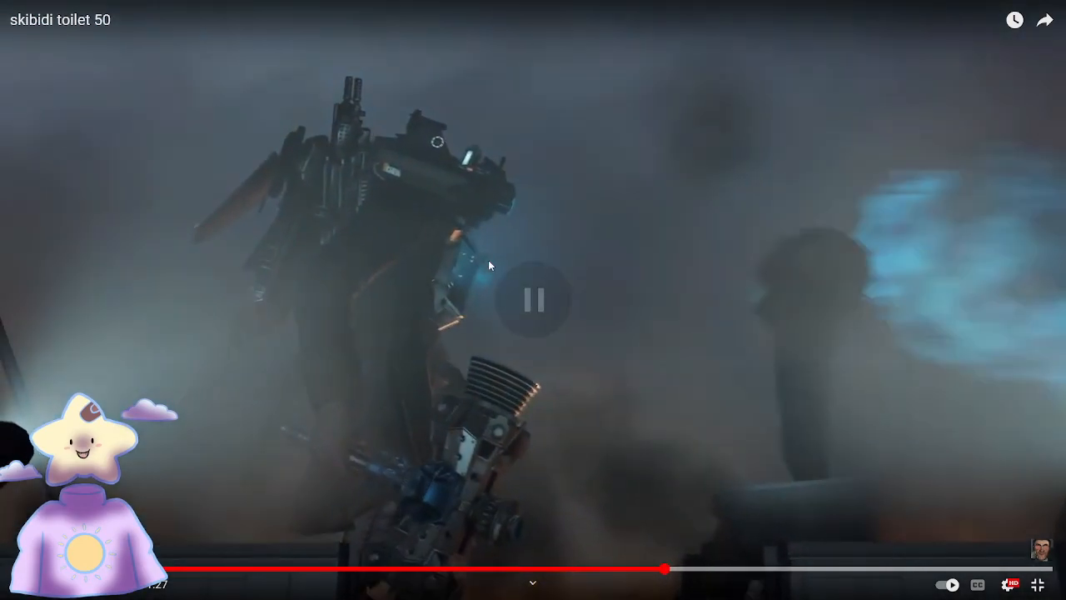
pyautogui.click(534, 300)
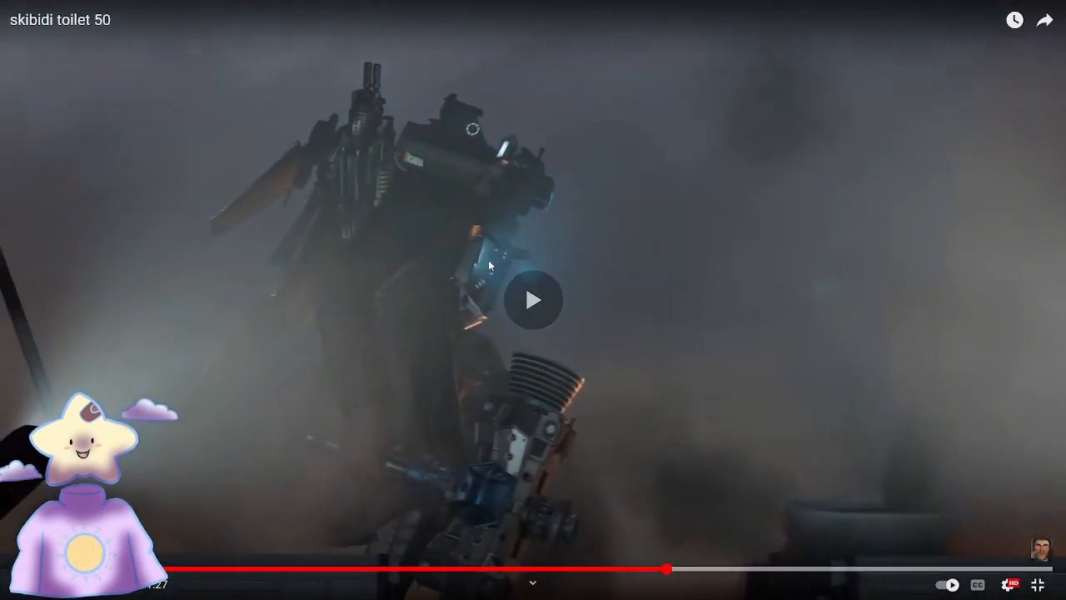
pyautogui.click(534, 299)
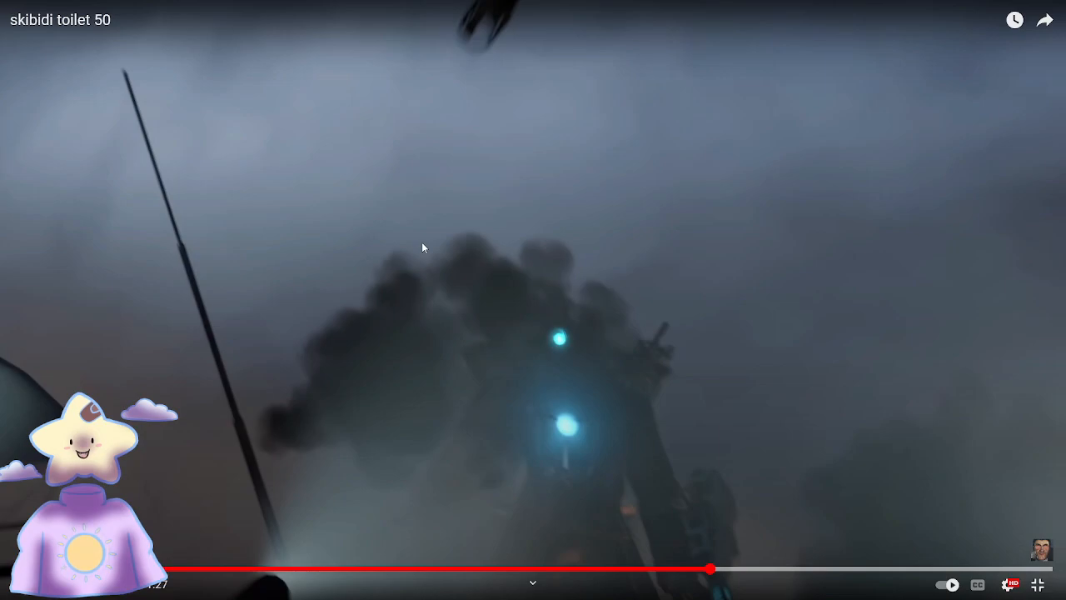
# - Play on and pause on the glowing titan rising out of the fog
pyautogui.click(533, 300)
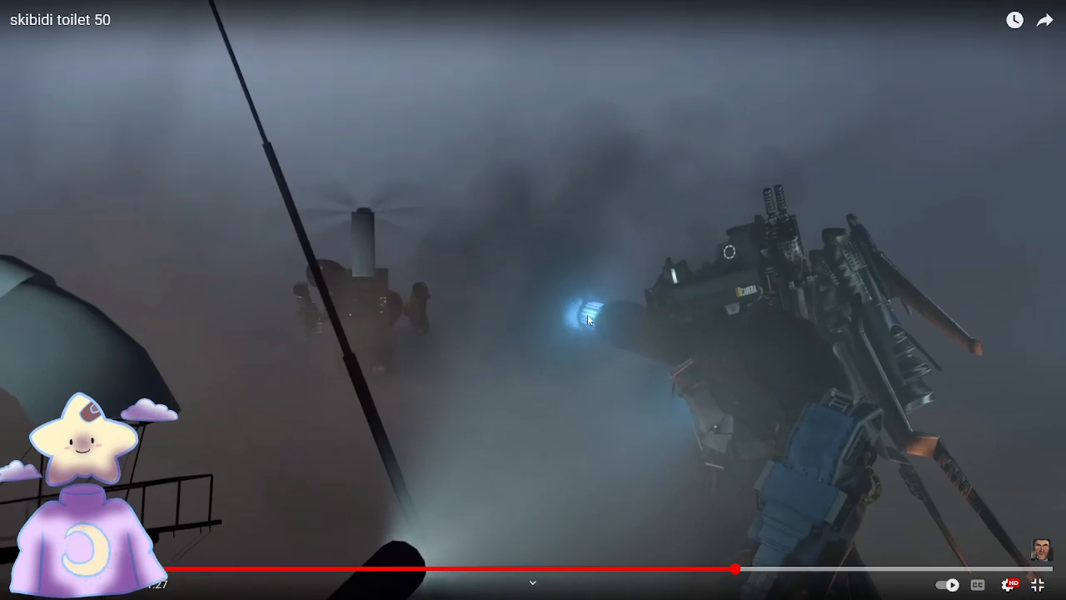
pyautogui.click(533, 300)
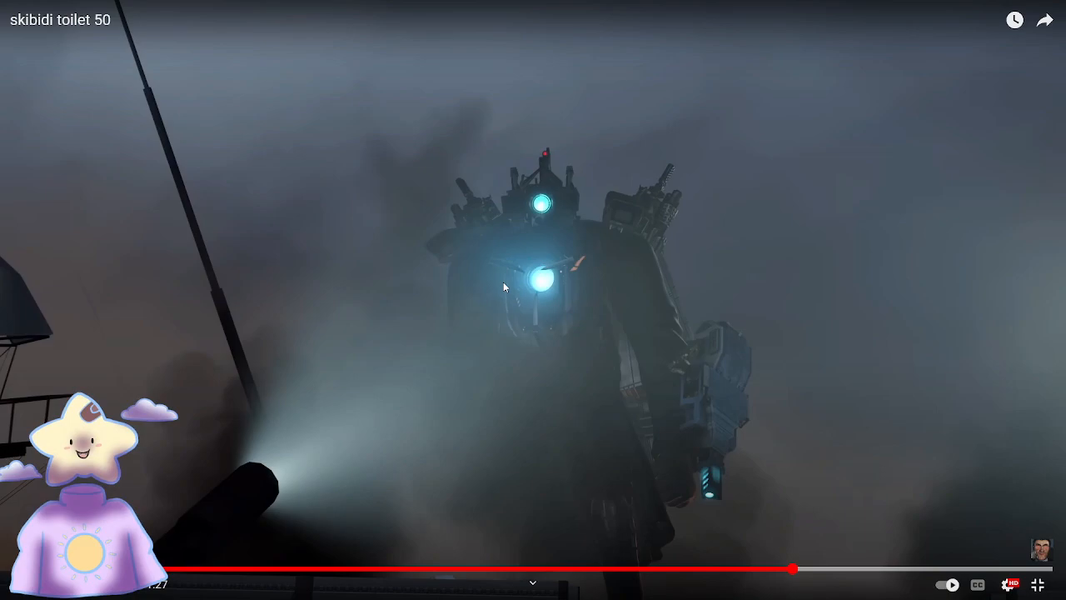
pyautogui.click(533, 300)
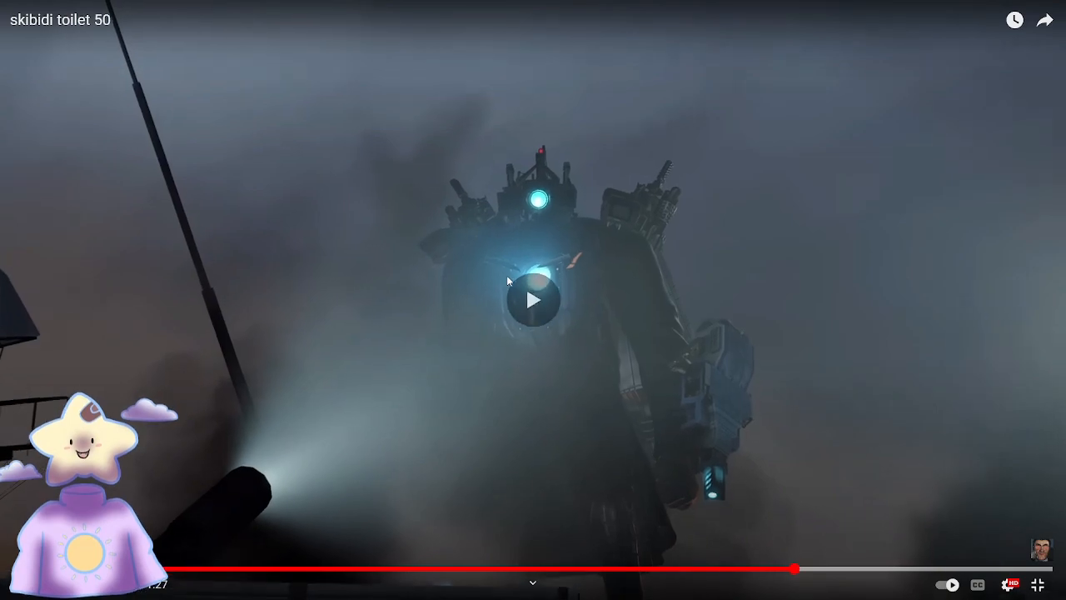
# - Resume and let the episode run to its end screen with episodes 47-49
pyautogui.click(533, 300)
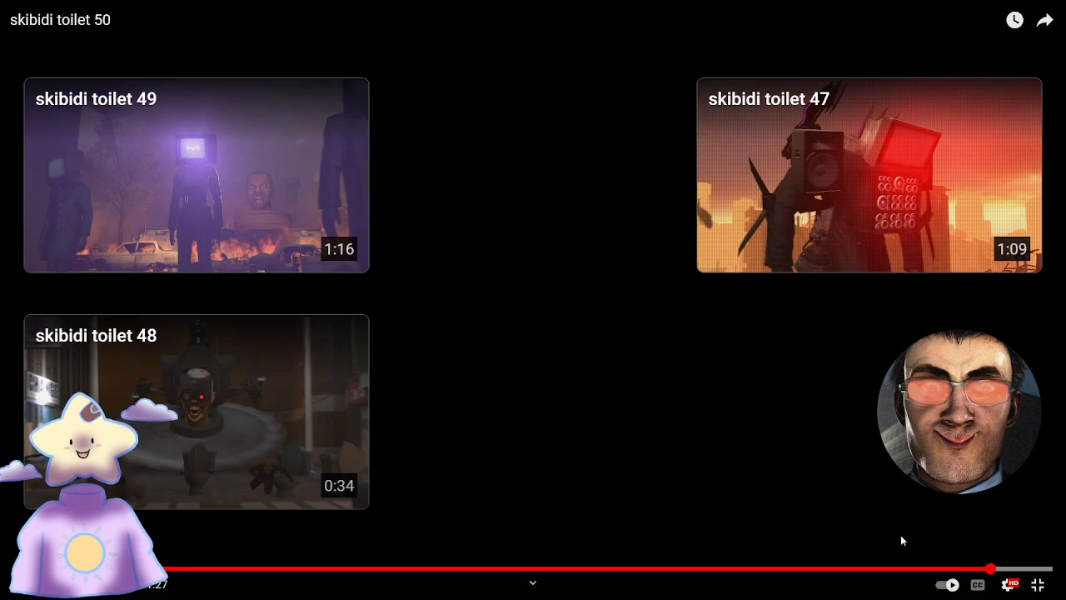
# - Exit full-screen and scroll the watch page down to the description's Gaming link
pyautogui.click(744, 466)
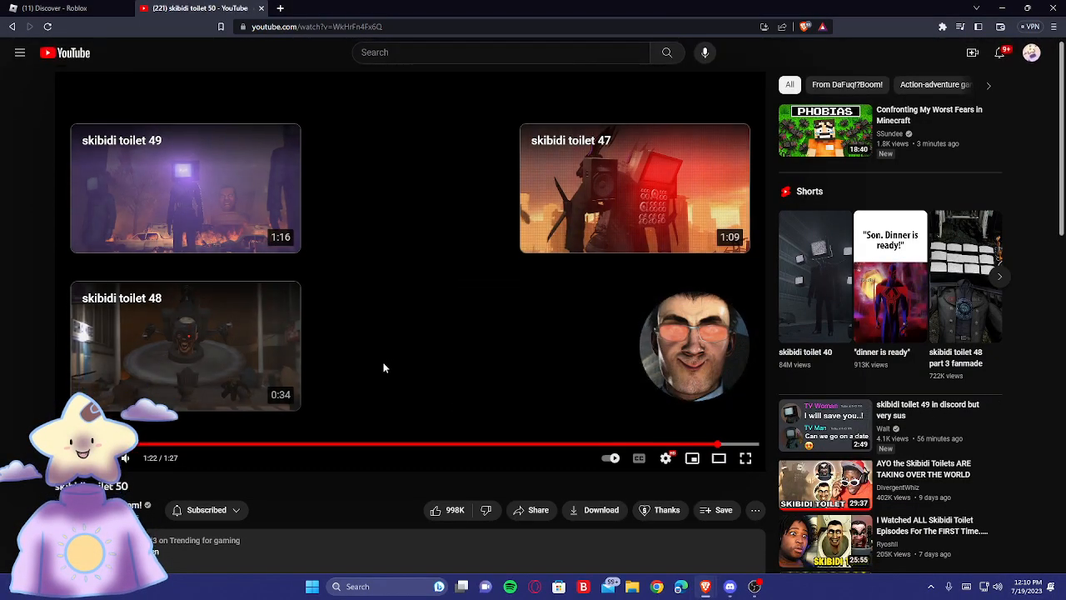
pyautogui.scroll(-3)
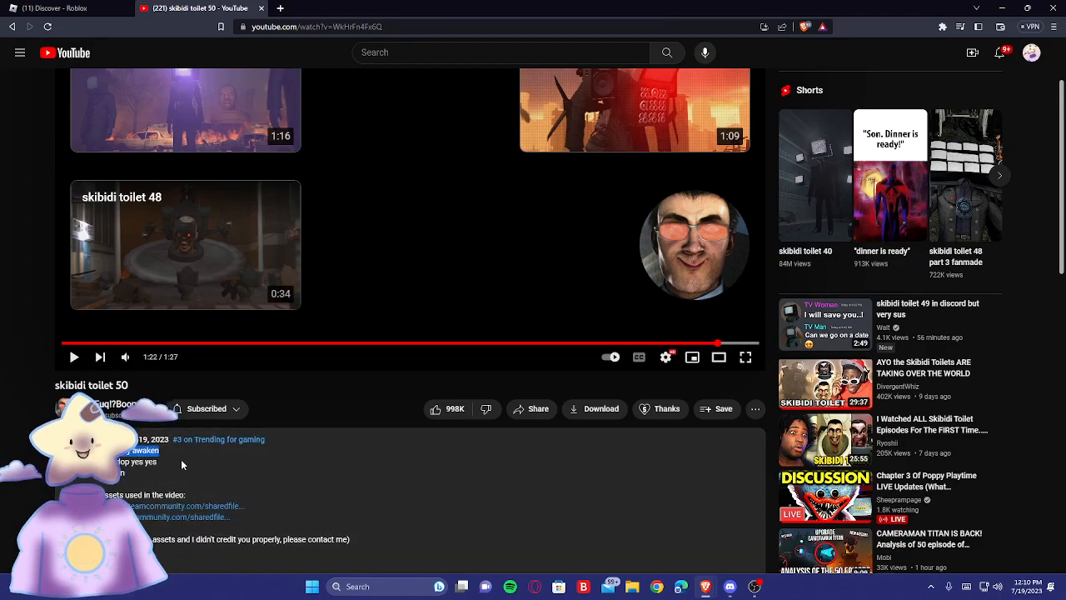
pyautogui.scroll(-3)
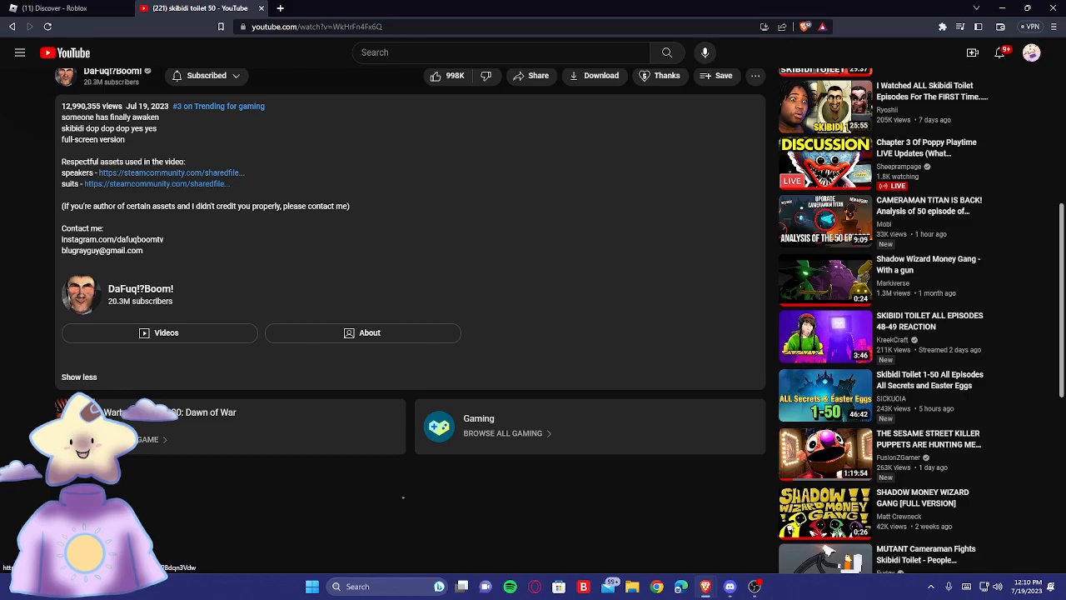
pyautogui.scroll(-3)
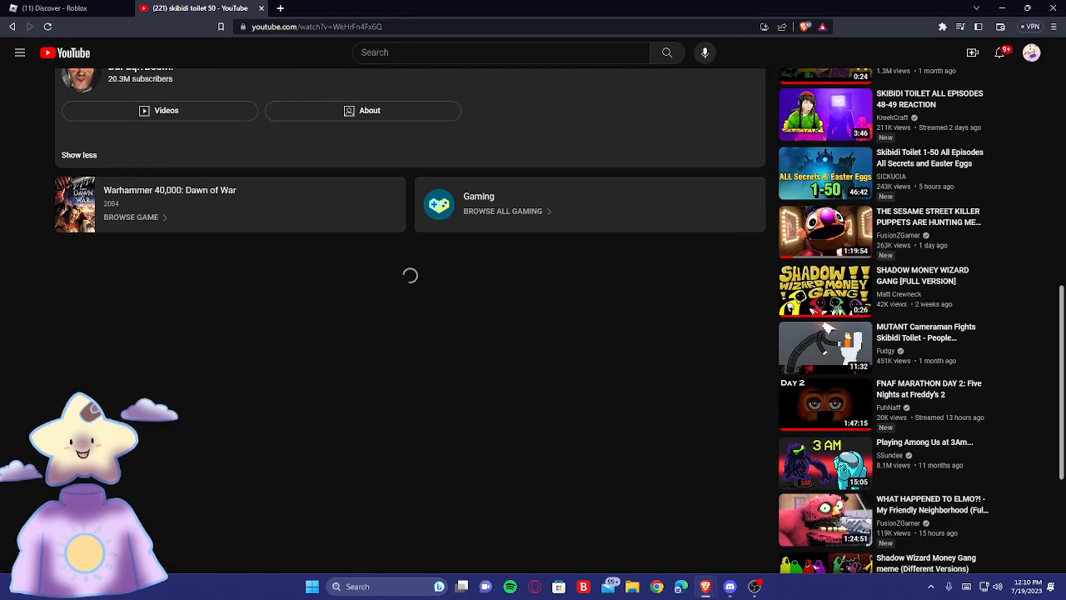
pyautogui.scroll(-3)
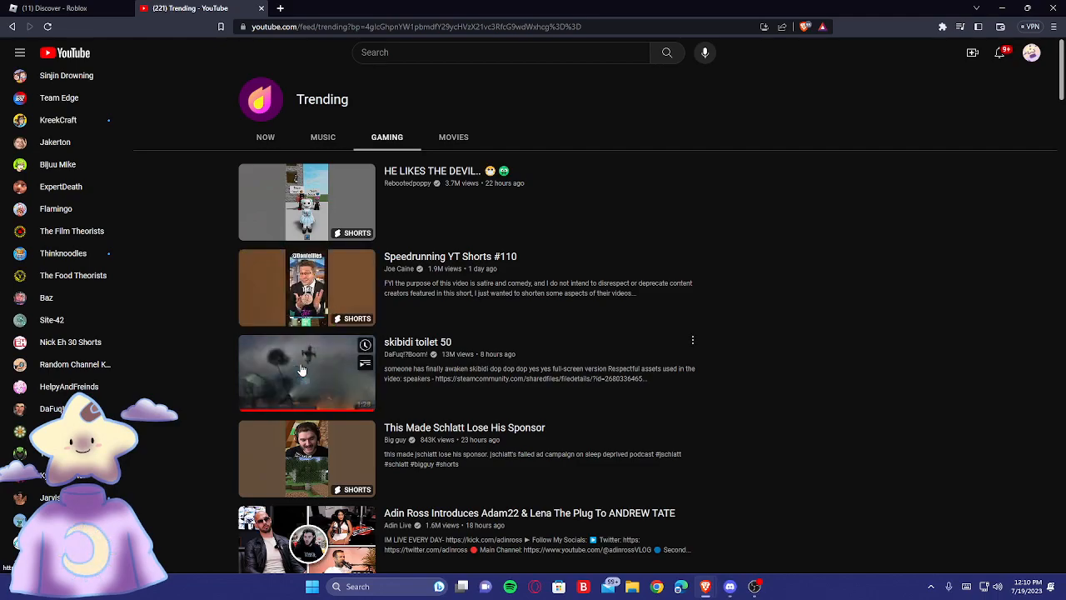
# - Scroll far down the Trending Gaming list to the Minecraft and Roblox videos
pyautogui.scroll(-3)
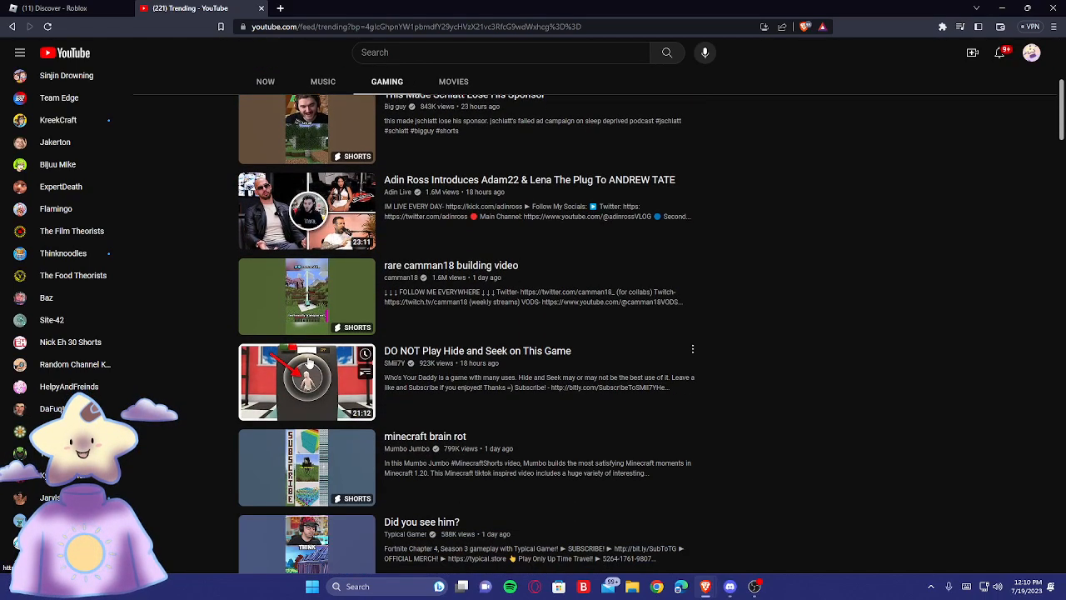
pyautogui.scroll(-3)
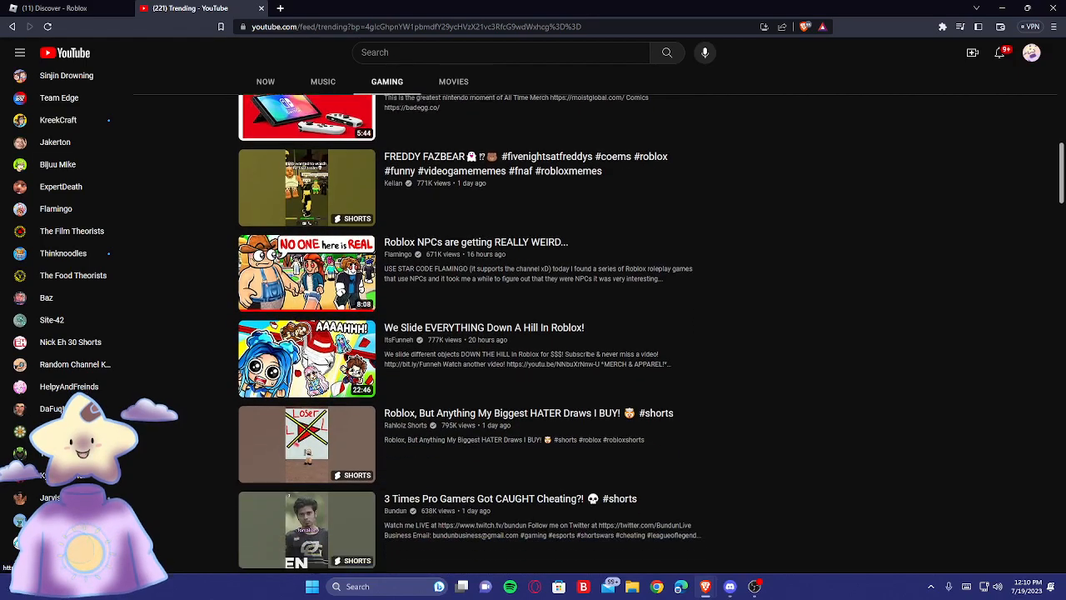
pyautogui.scroll(-3)
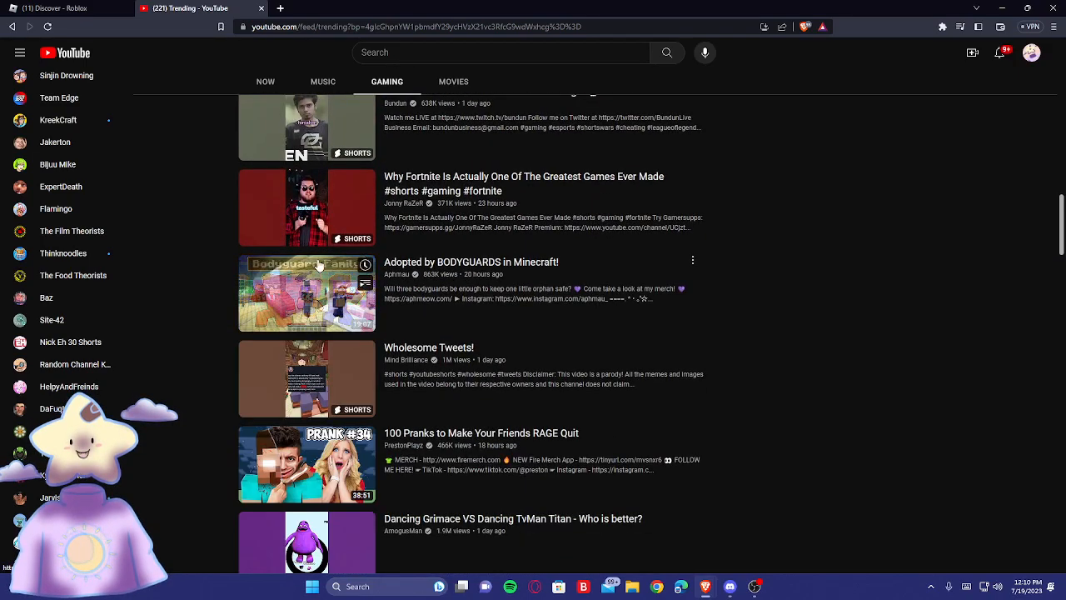
pyautogui.scroll(-3)
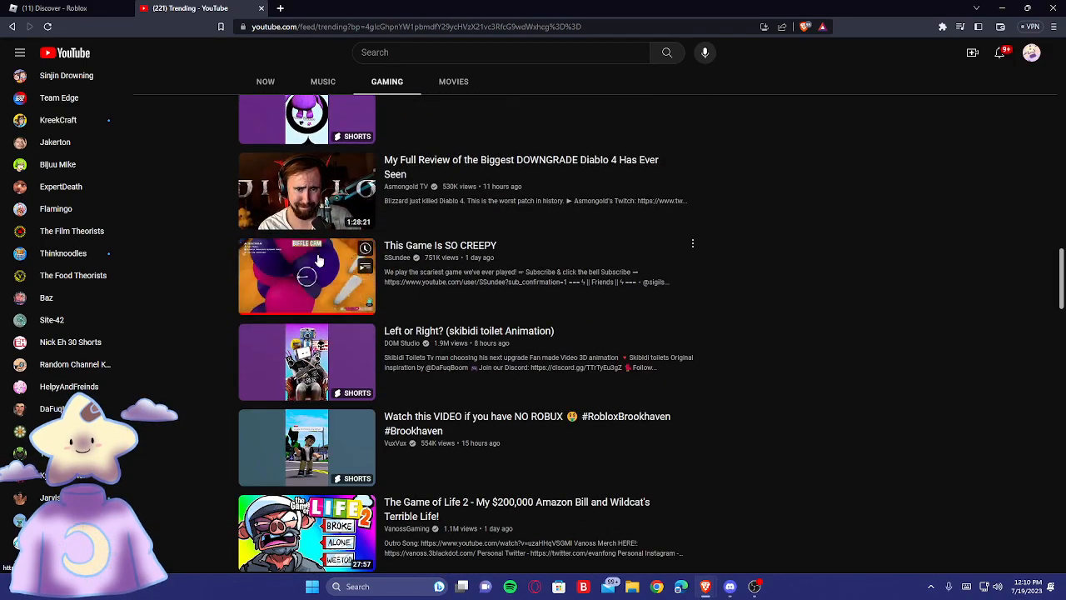
pyautogui.scroll(-3)
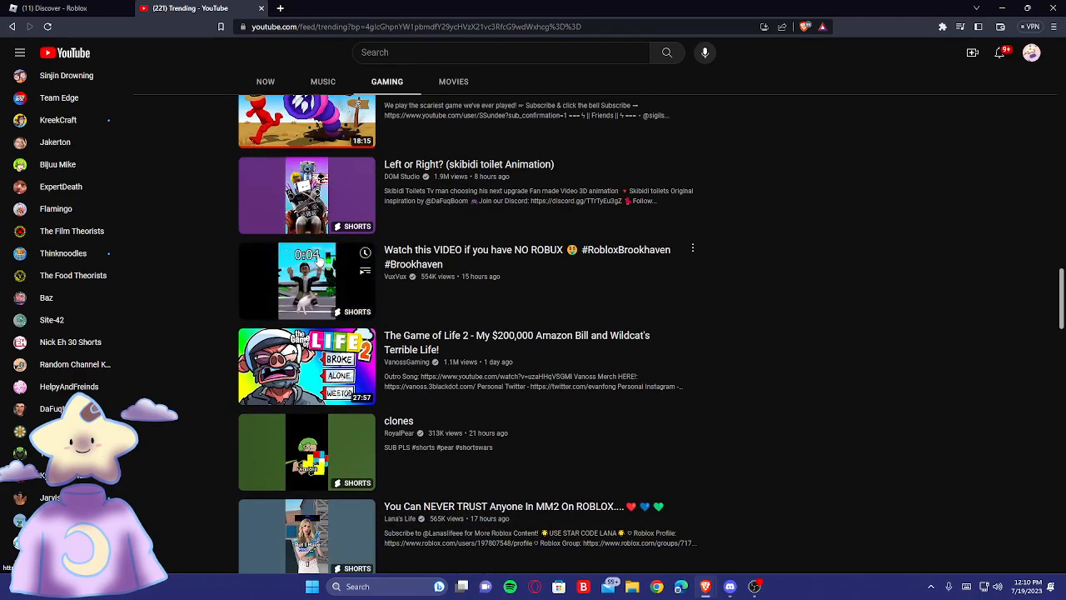
pyautogui.scroll(-3)
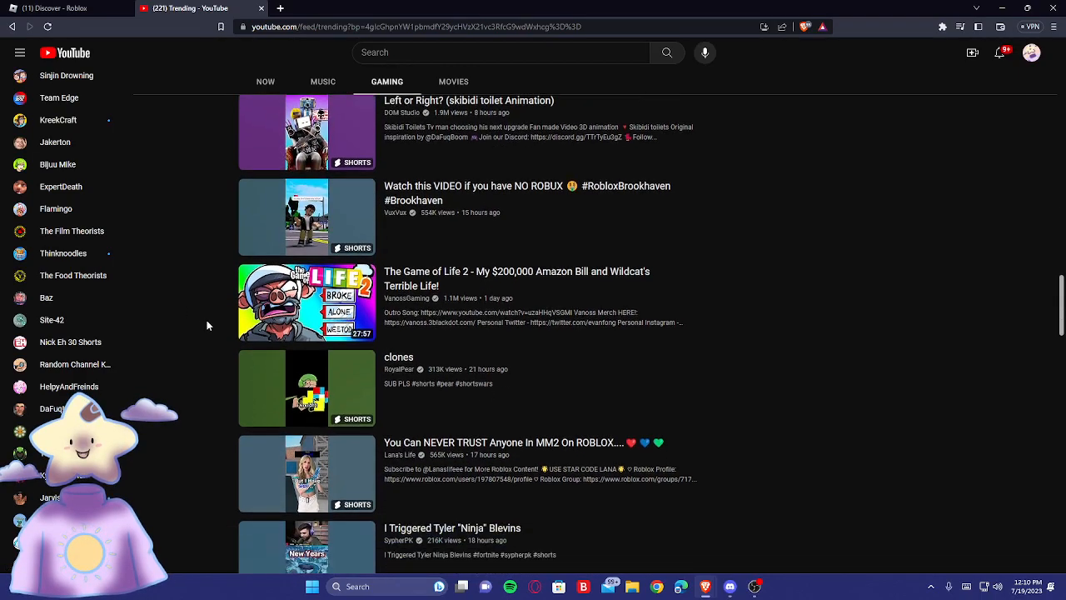
pyautogui.scroll(-3)
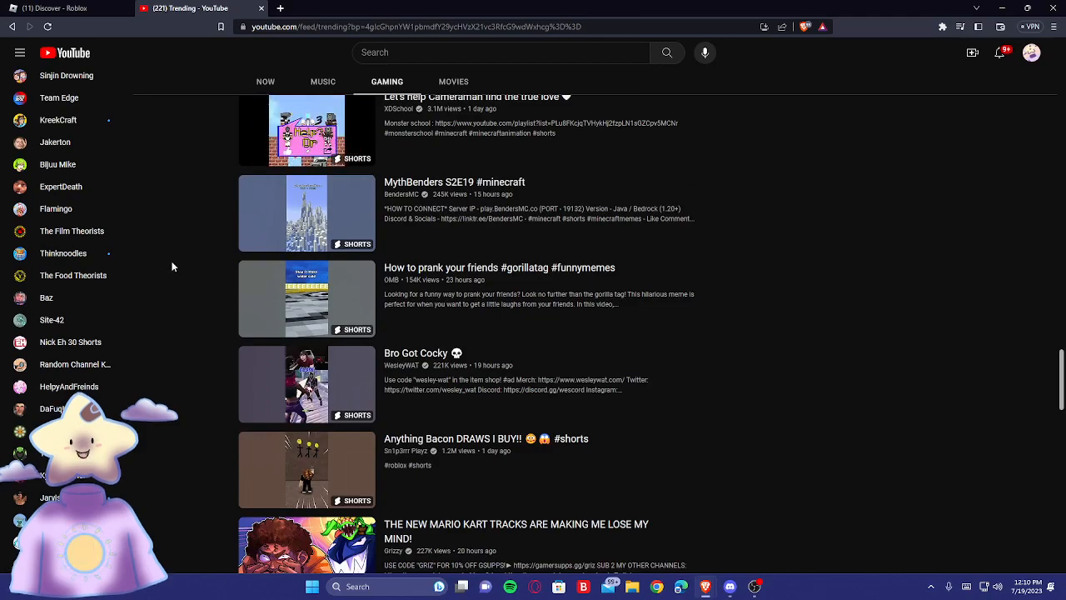
pyautogui.scroll(-3)
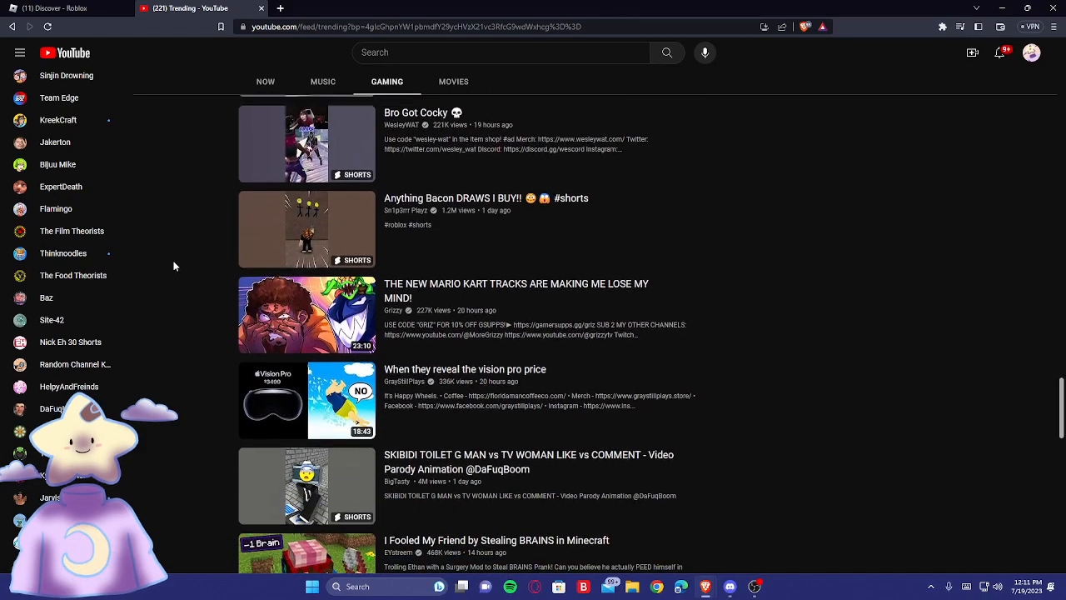
pyautogui.scroll(-3)
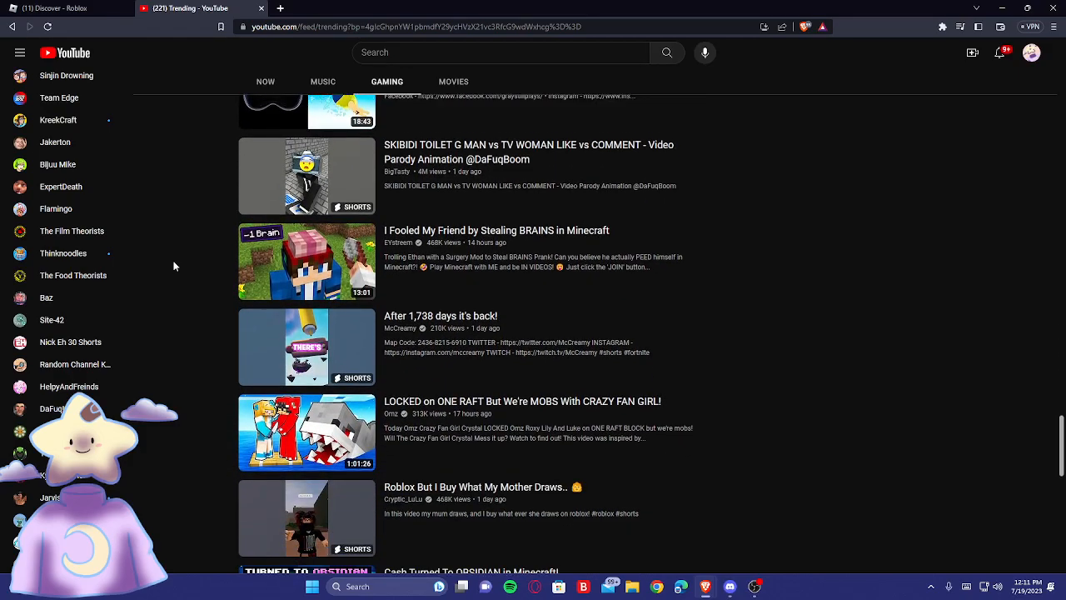
pyautogui.scroll(-3)
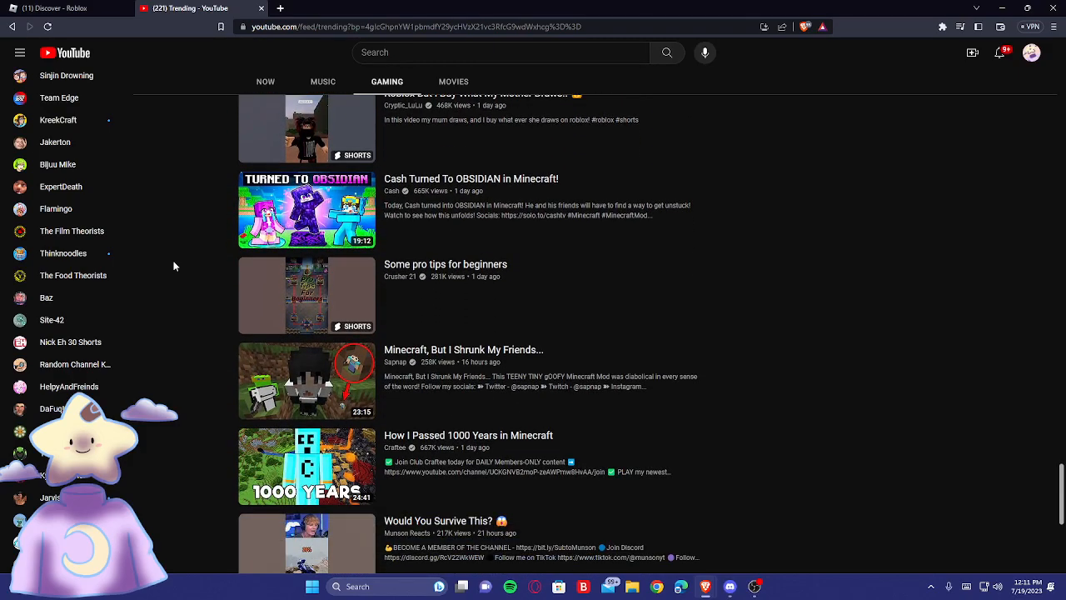
pyautogui.scroll(-3)
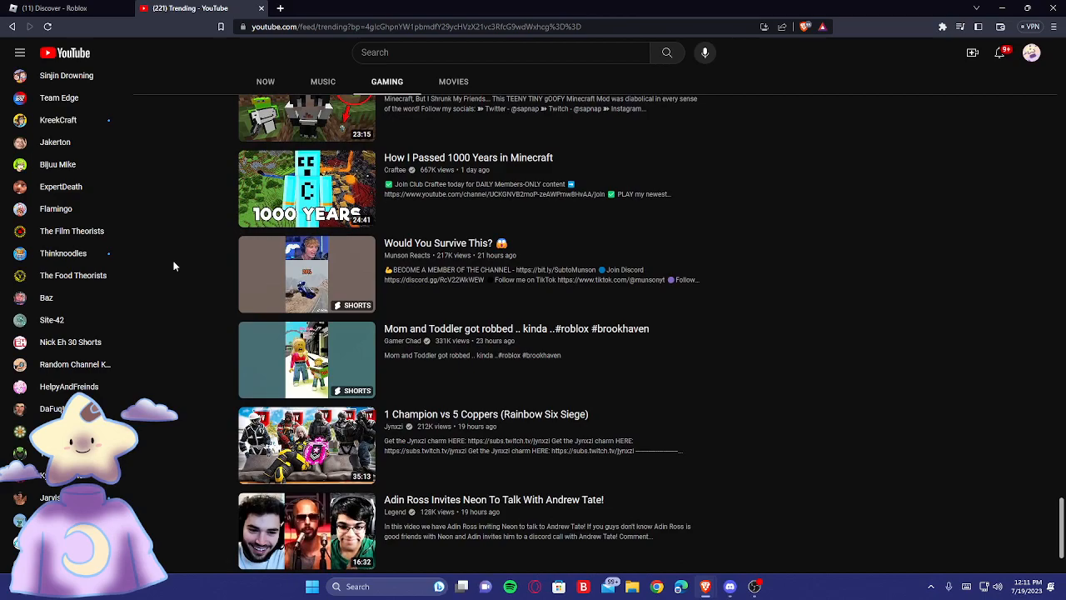
pyautogui.scroll(-3)
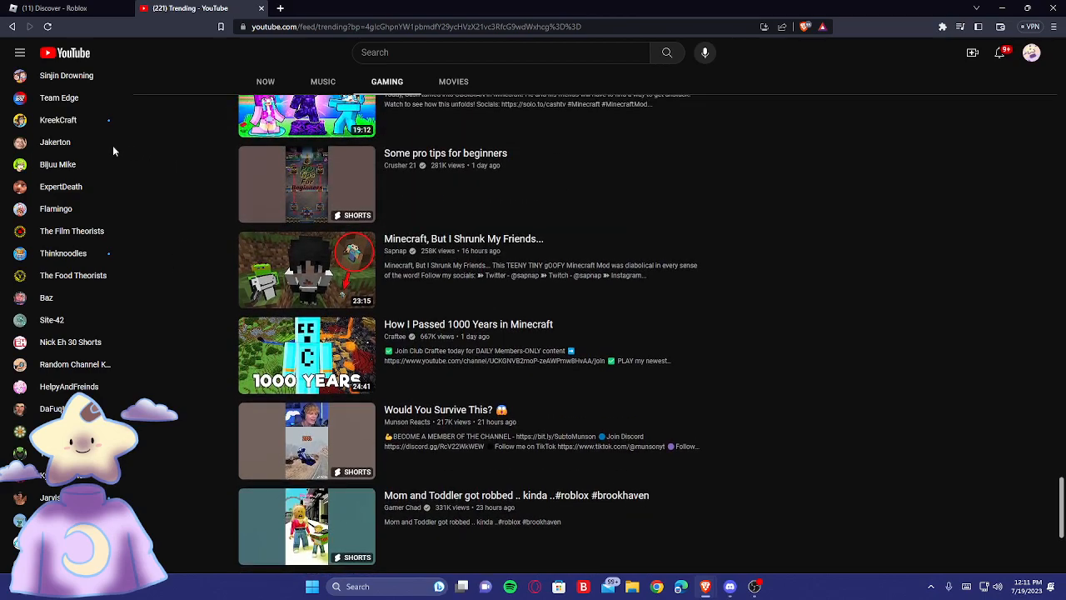